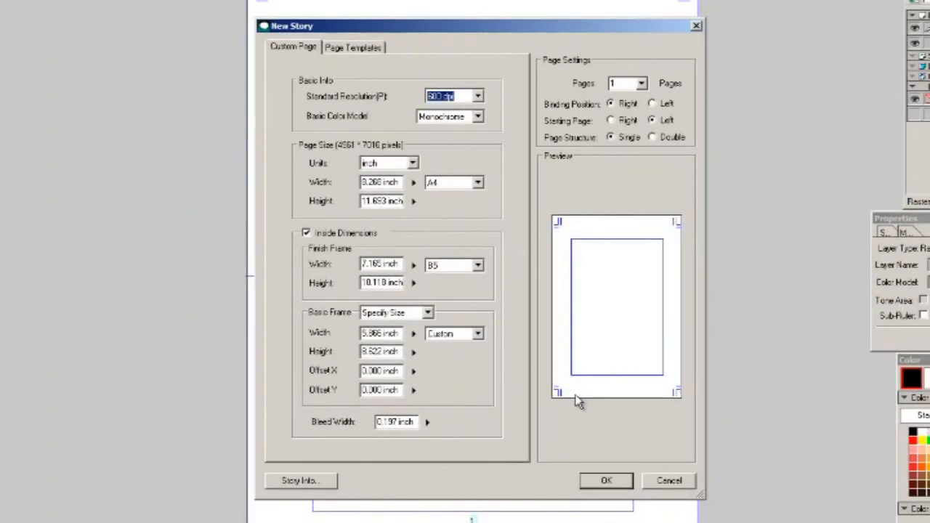
pyautogui.moveTo(415, 399)
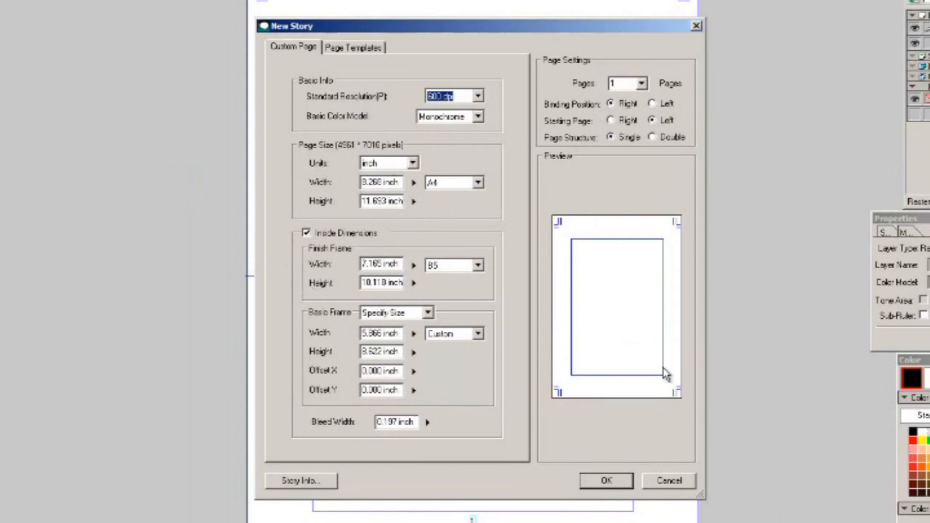
pyautogui.moveTo(602, 281)
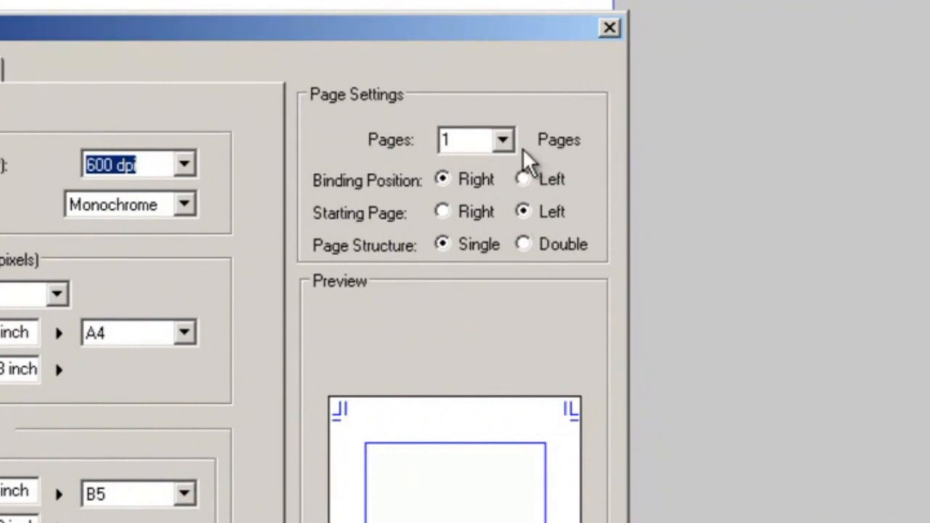
pyautogui.moveTo(512, 119)
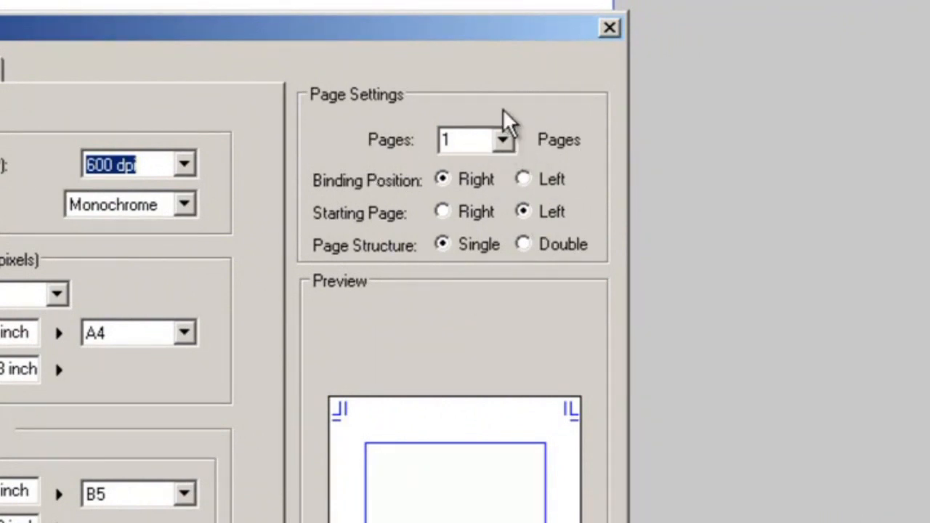
pyautogui.moveTo(404, 189)
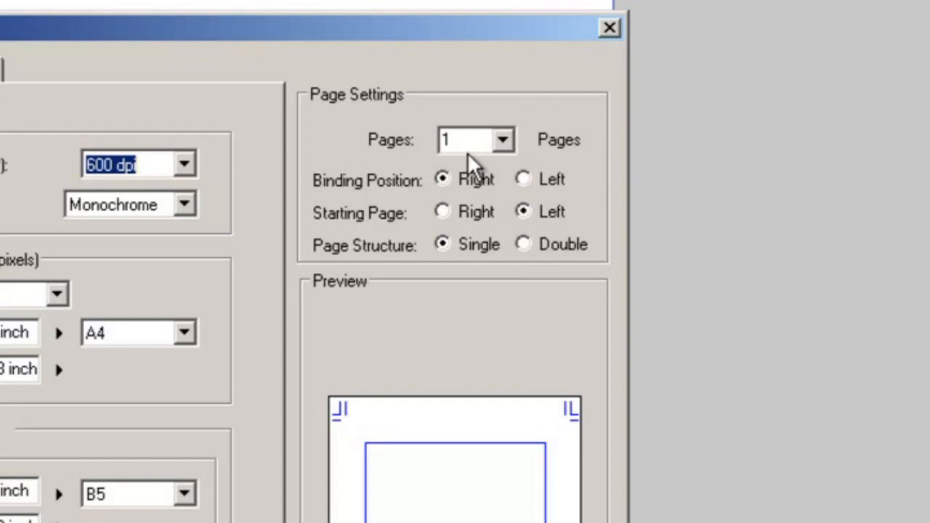
# Choose 12 pages from the Pages dropdown and set the binding position to Left
pyautogui.click(503, 139)
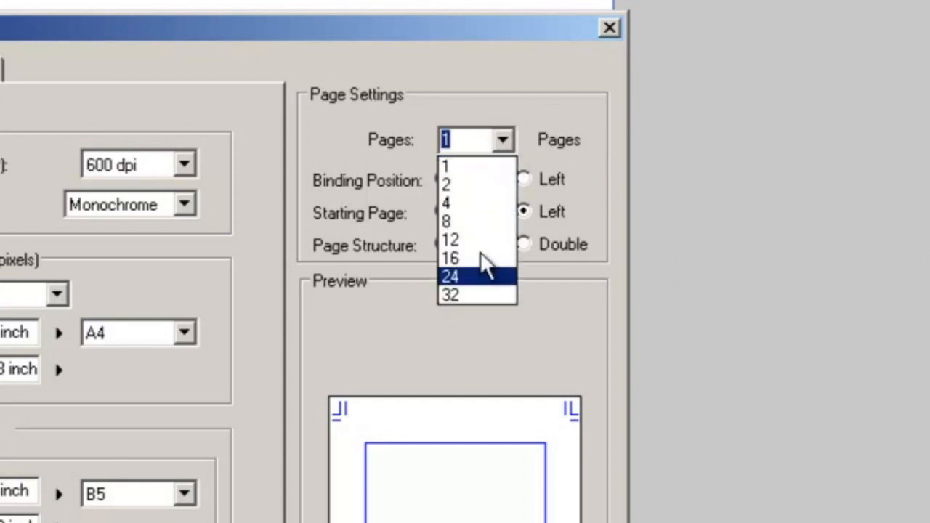
pyautogui.moveTo(494, 206)
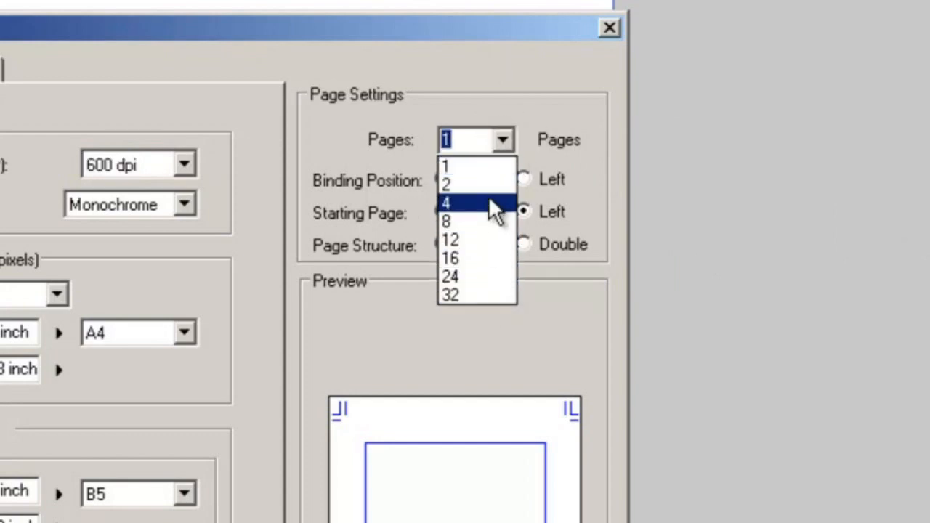
pyautogui.click(456, 240)
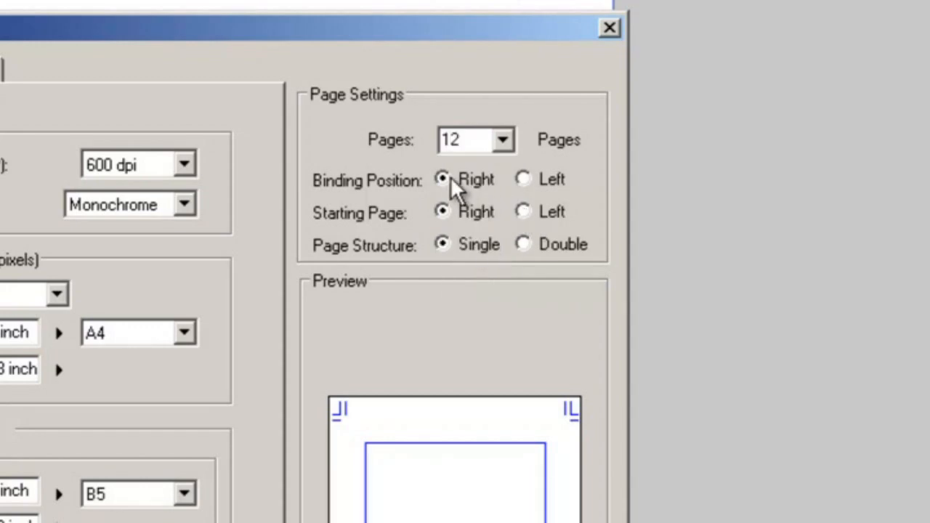
pyautogui.click(516, 180)
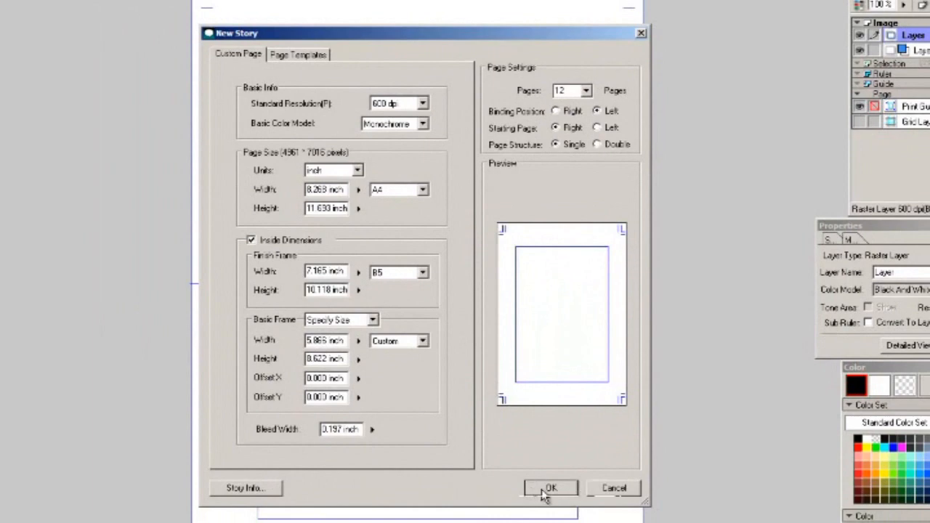
# Confirm the New Story dialog to create the 12-page story
pyautogui.click(556, 489)
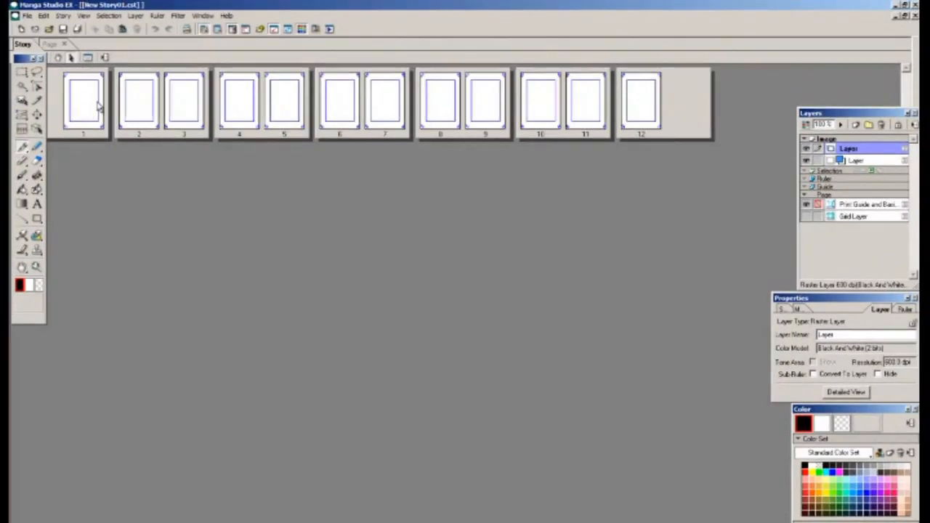
pyautogui.moveTo(80, 125)
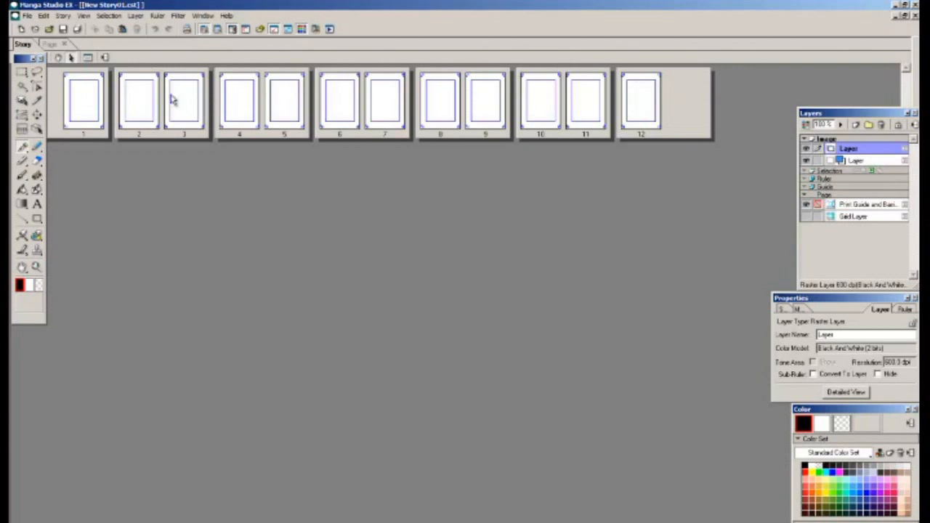
pyautogui.moveTo(246, 81)
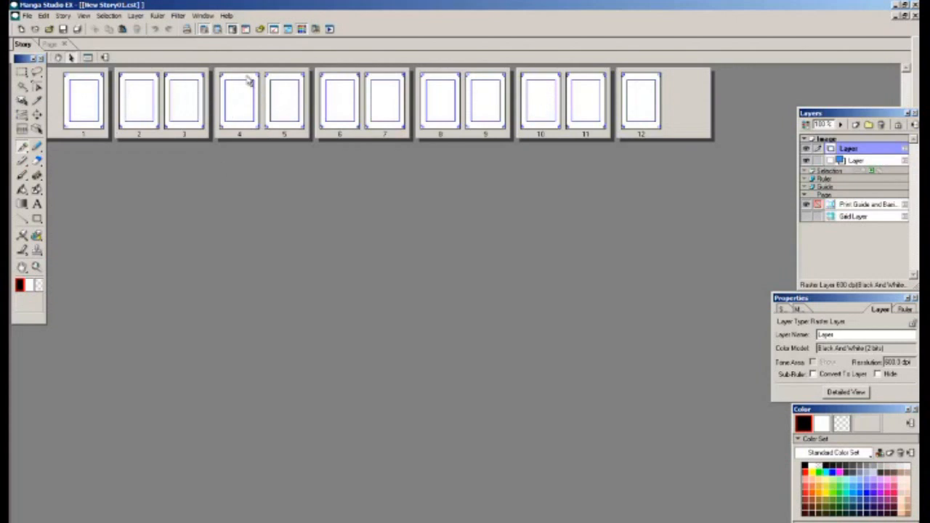
pyautogui.moveTo(442, 117)
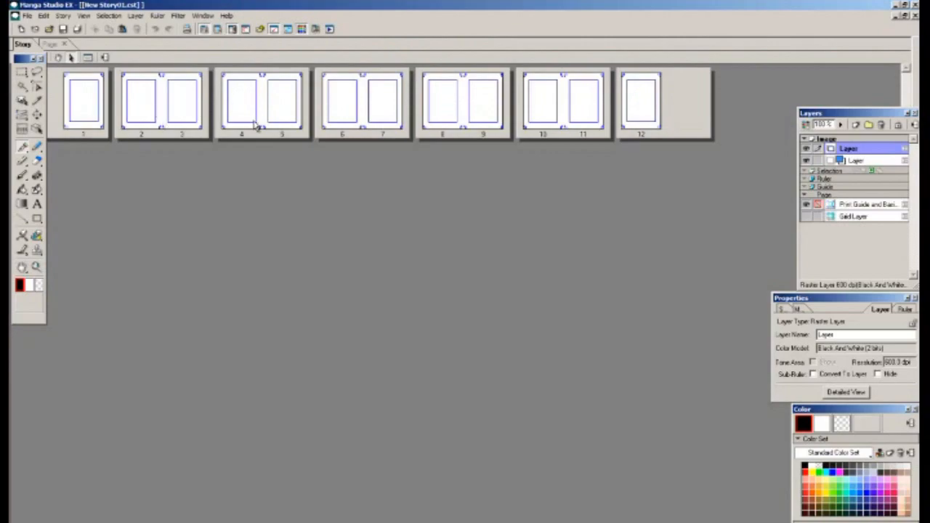
pyautogui.moveTo(459, 129)
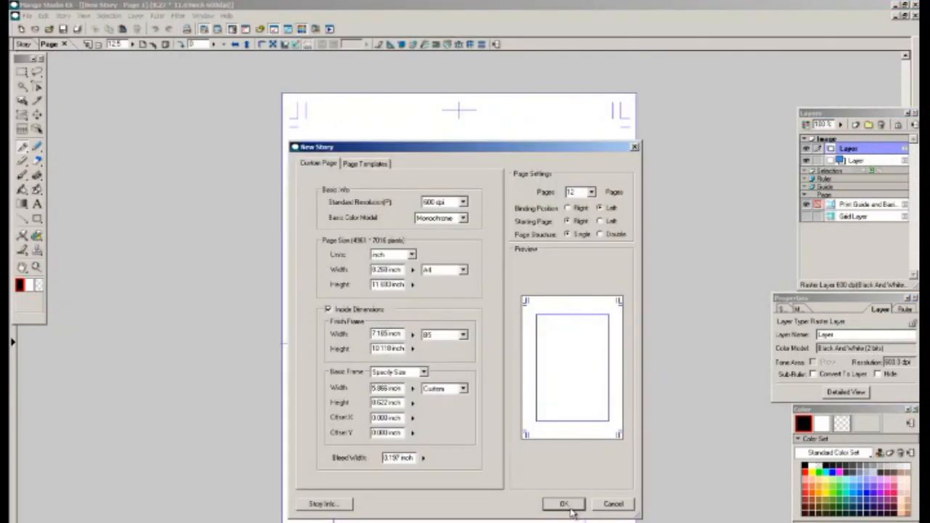
pyautogui.click(563, 503)
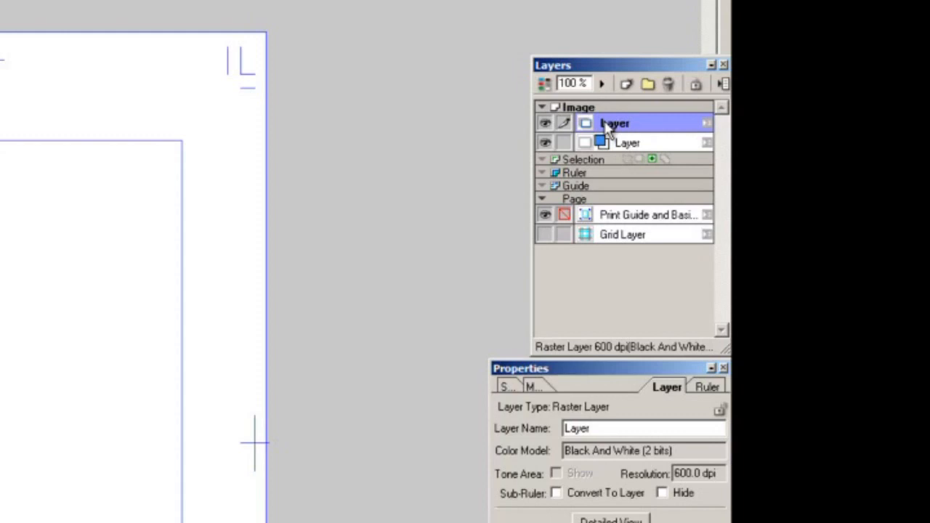
pyautogui.moveTo(616, 128)
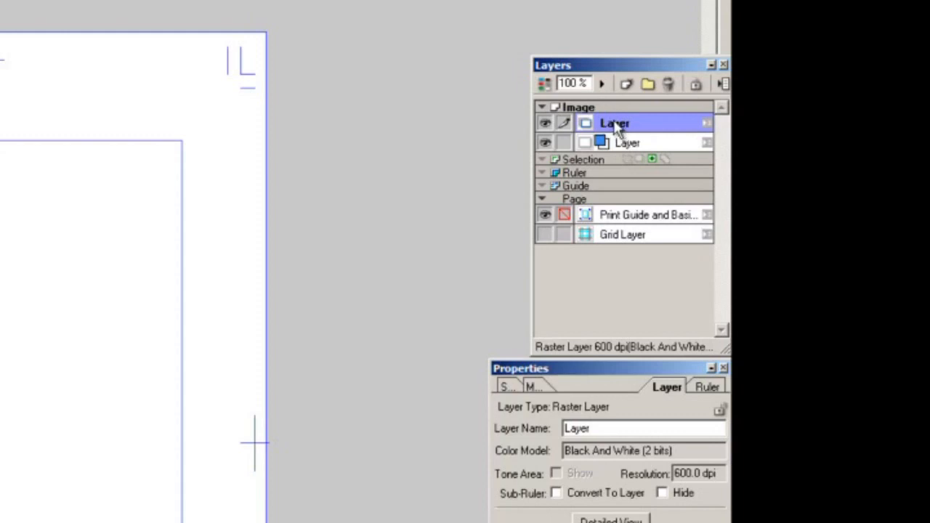
# Rename the top raster layer to 'pencils'
pyautogui.doubleClick(611, 122)
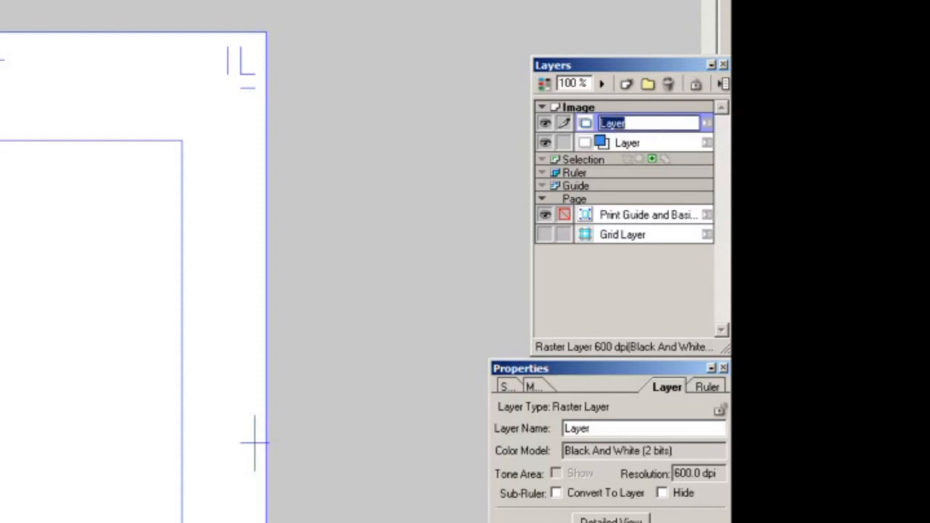
pyautogui.write('pencils')
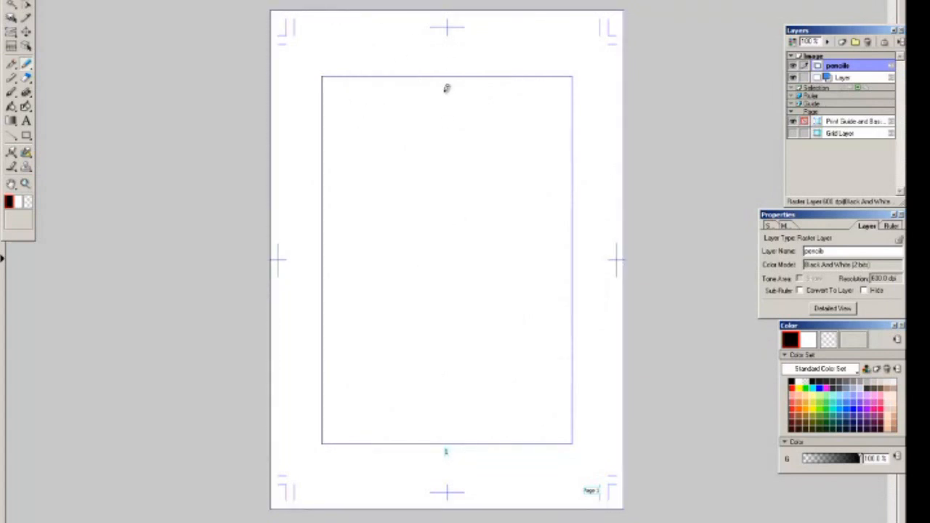
# Draw rough panel borders, figures and balloons on the pencils layer
pyautogui.moveTo(451, 66); pyautogui.dragTo(407, 334)
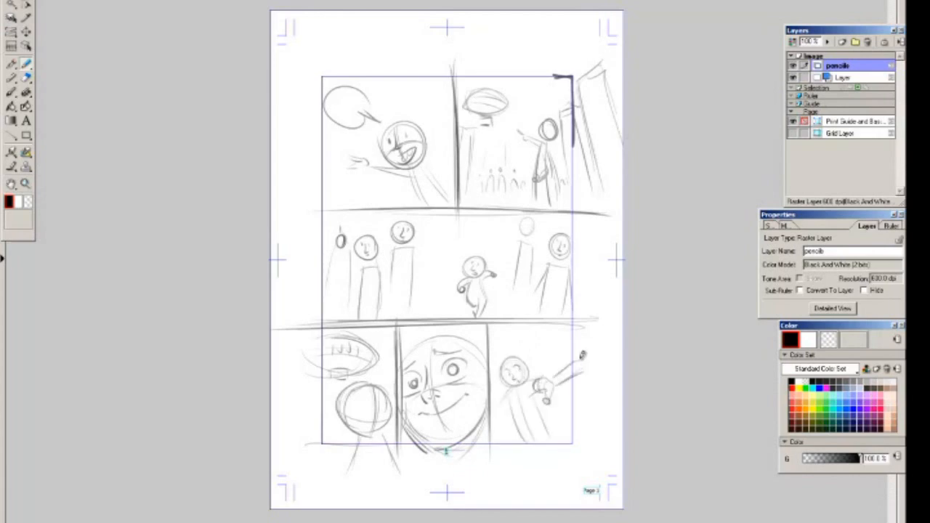
# Show the File menu's Import choices for bringing files into the page
pyautogui.click(120, 27)
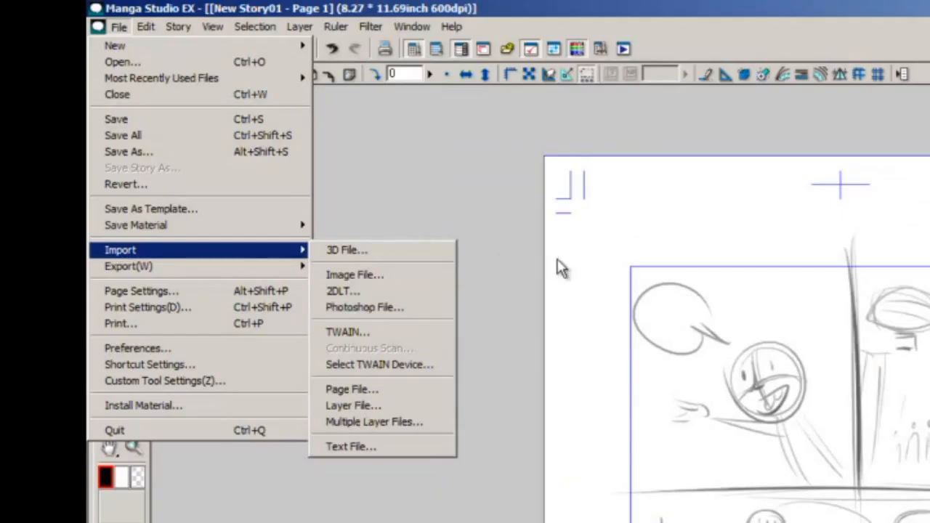
pyautogui.moveTo(573, 267)
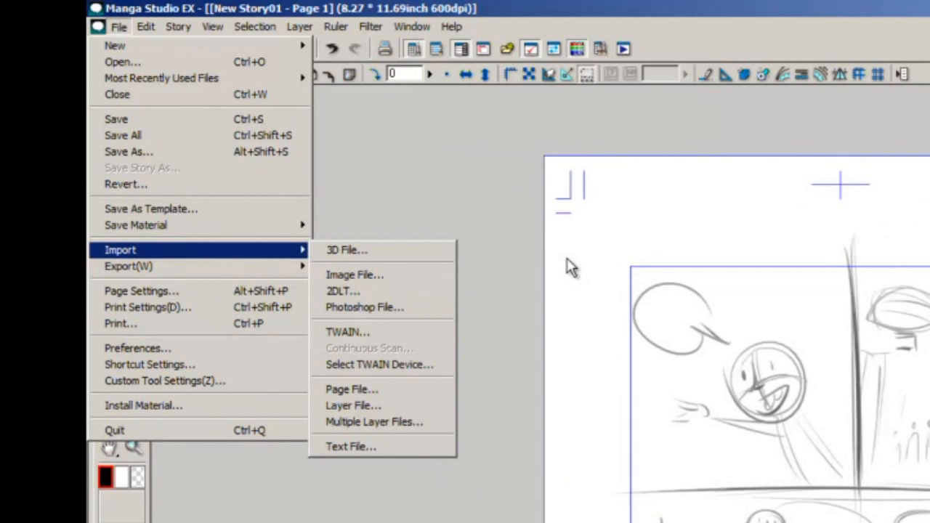
pyautogui.moveTo(298, 255)
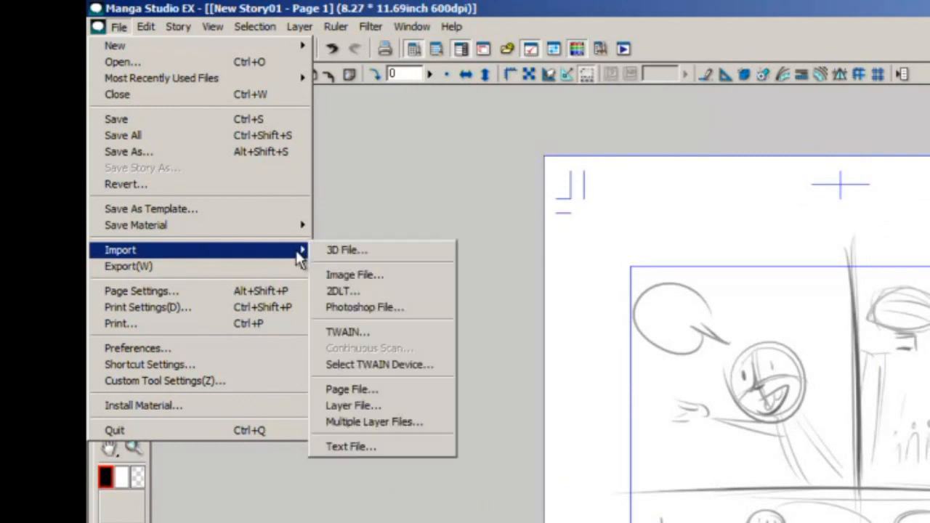